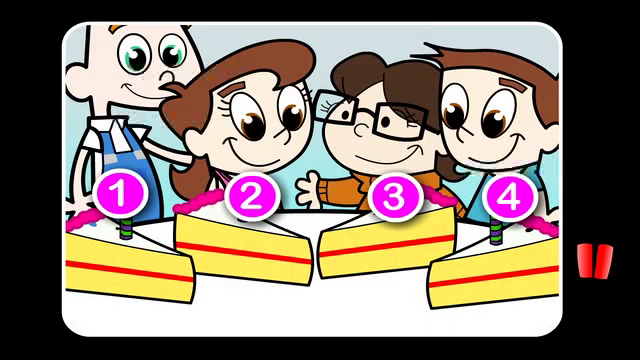
pyautogui.click(320, 180)
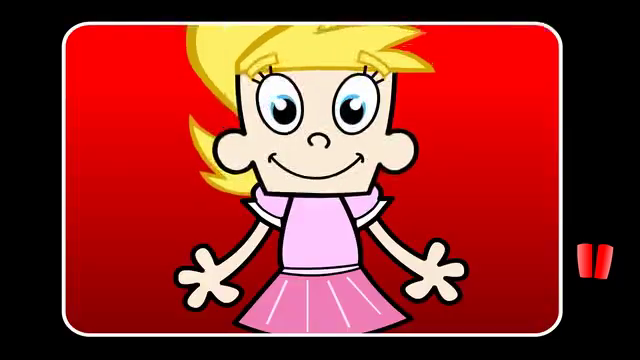